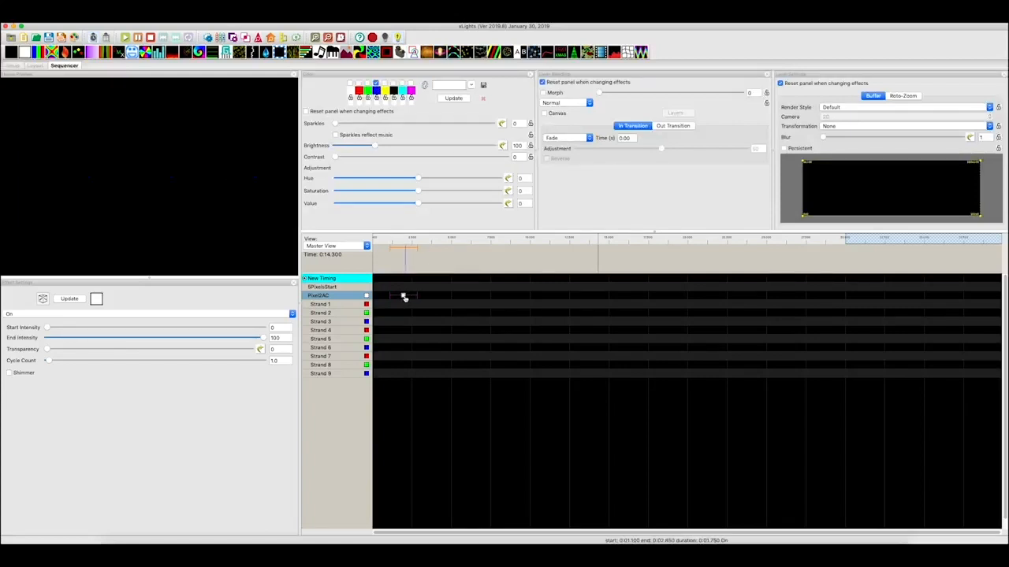
Switch from the sequencer to the Layout view showing 5PixelsStart and Pixel2AC.
click(29, 76)
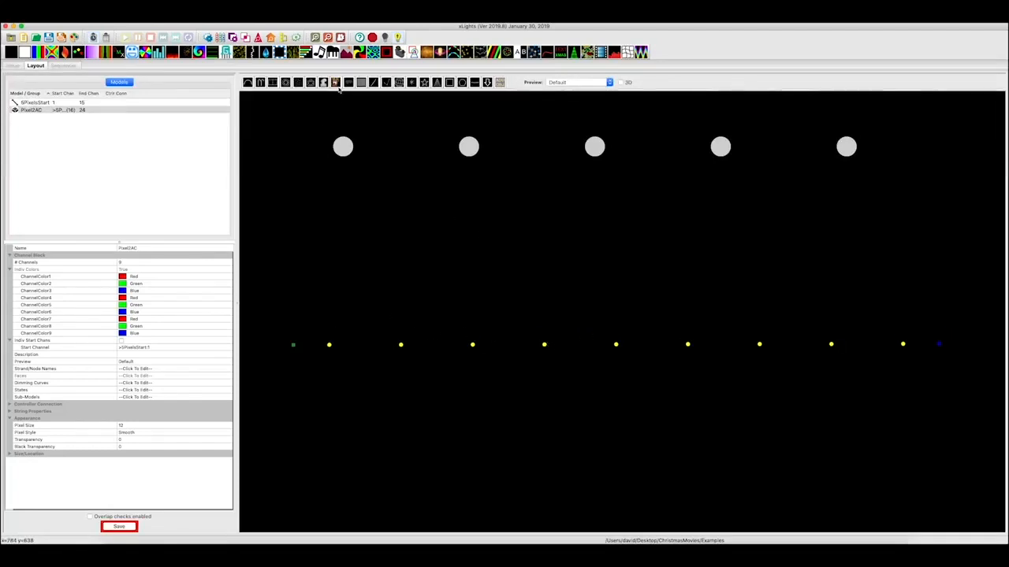
mouse_move(323, 82)
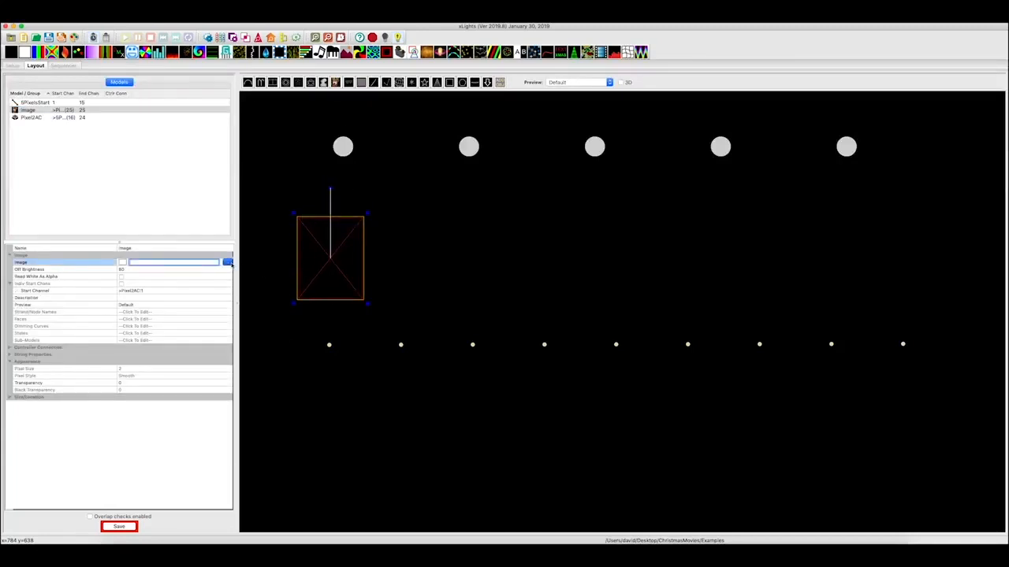
Add RedLights, GreenLights and BlueLights image models using red, green and blue light pictures.
click(227, 262)
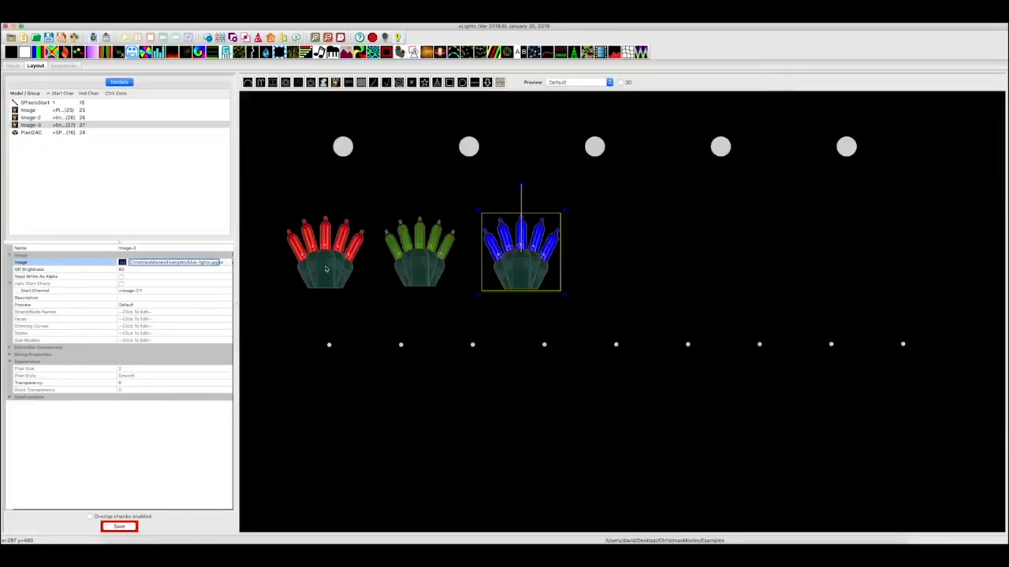
click(28, 110)
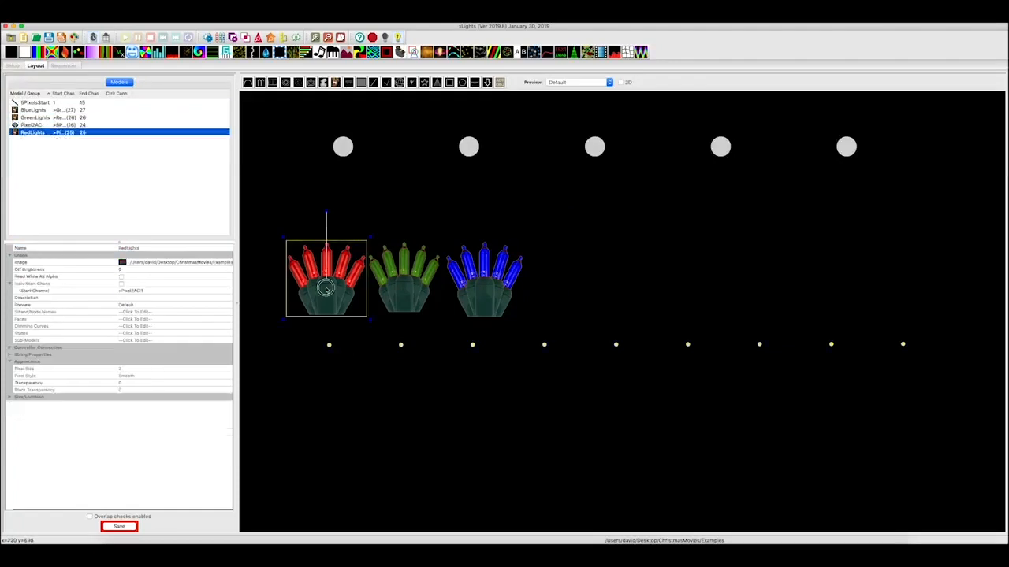
mouse_move(313, 299)
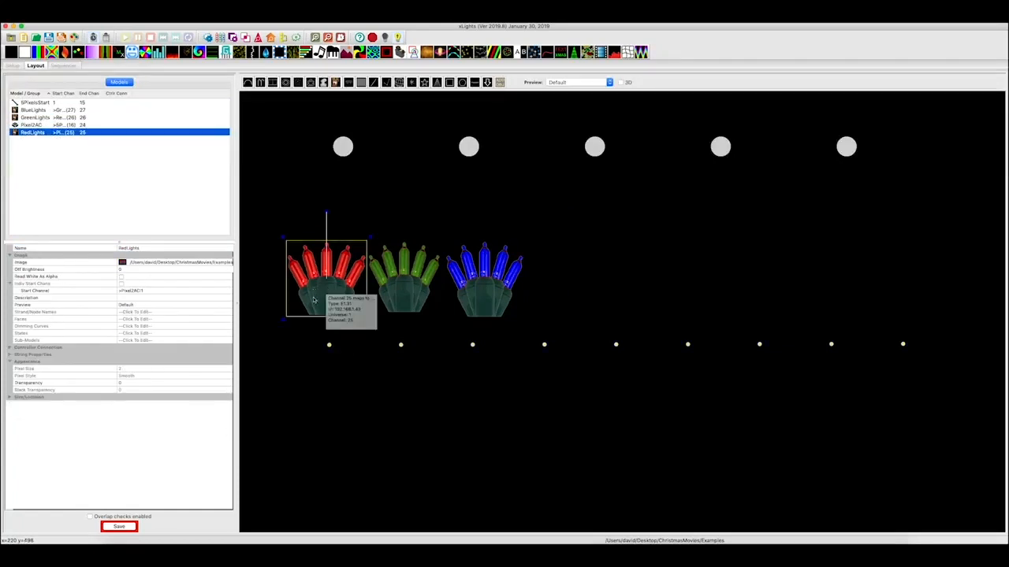
click(31, 124)
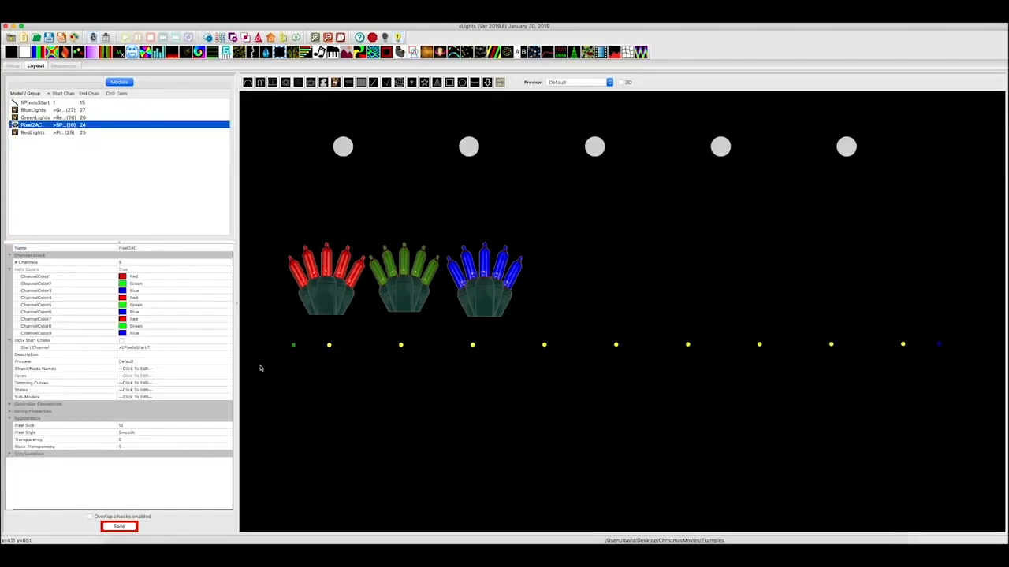
Start RedLights at Pixel2AC channel 1 and GreenLights at channel 2.
click(32, 132)
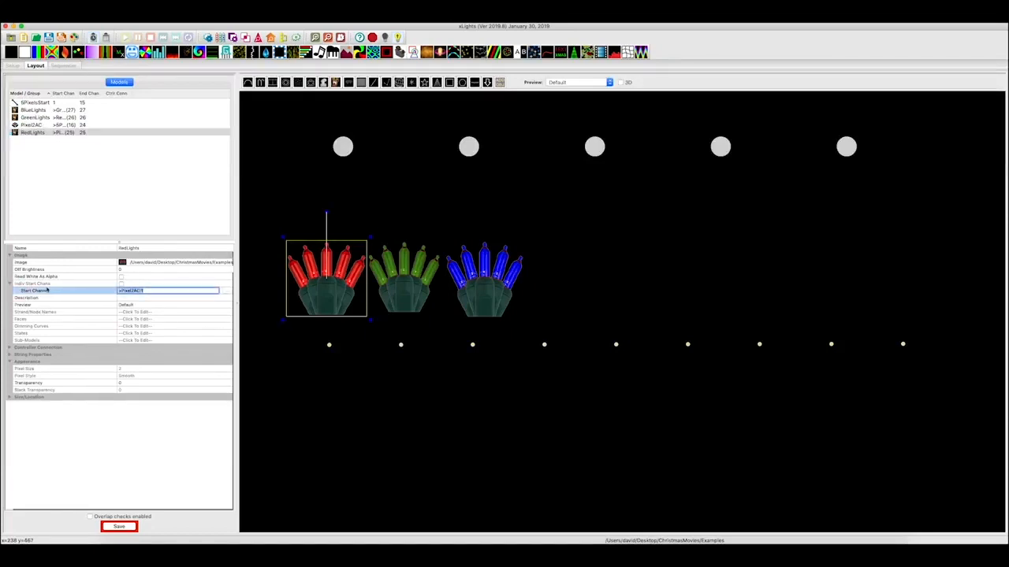
click(227, 291)
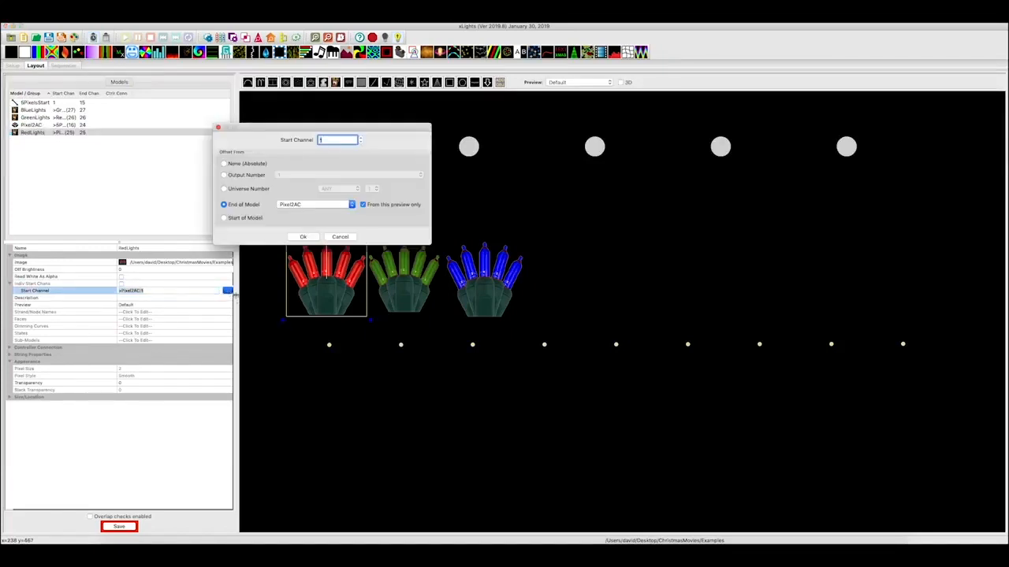
click(224, 218)
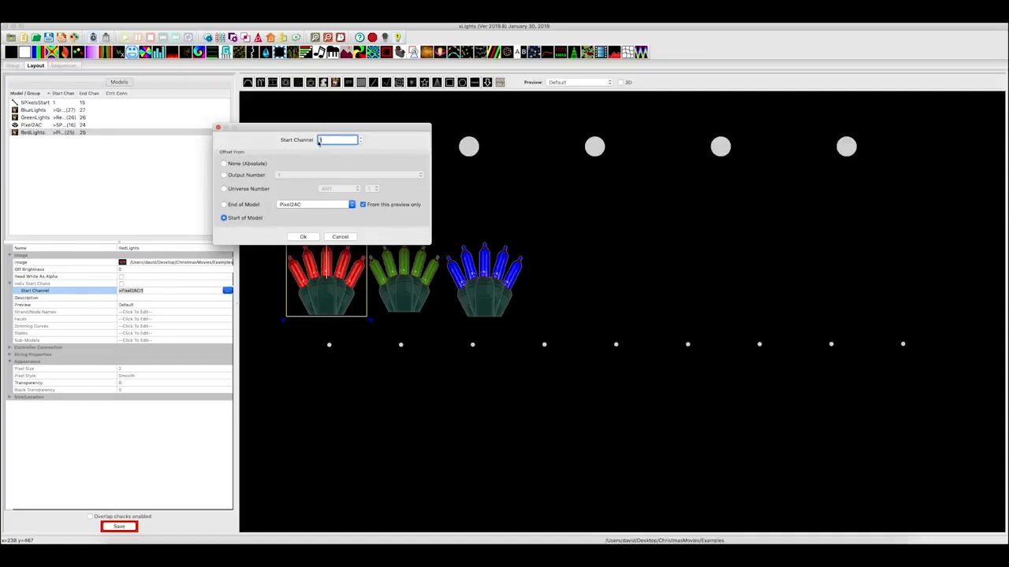
click(302, 237)
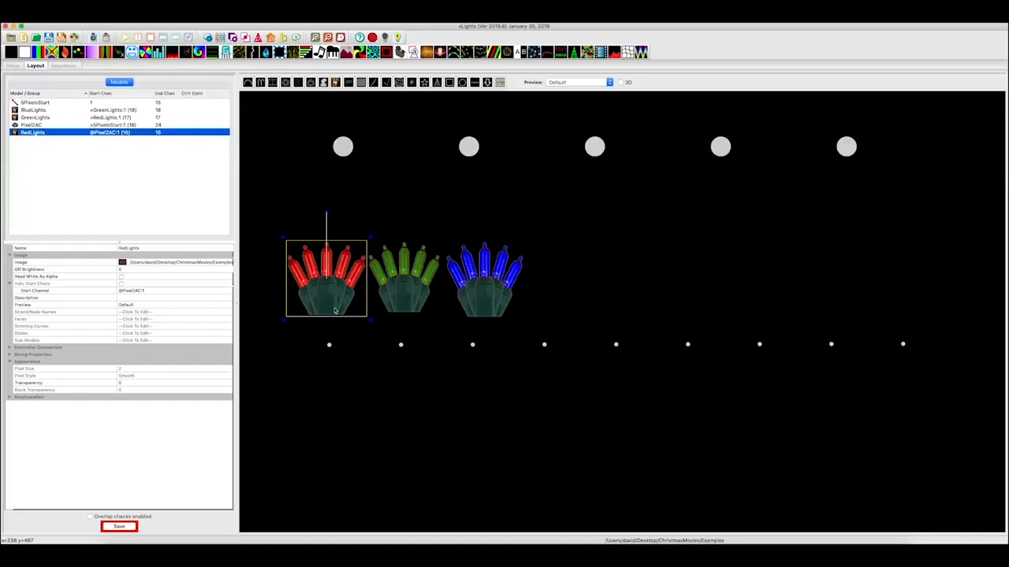
mouse_move(416, 290)
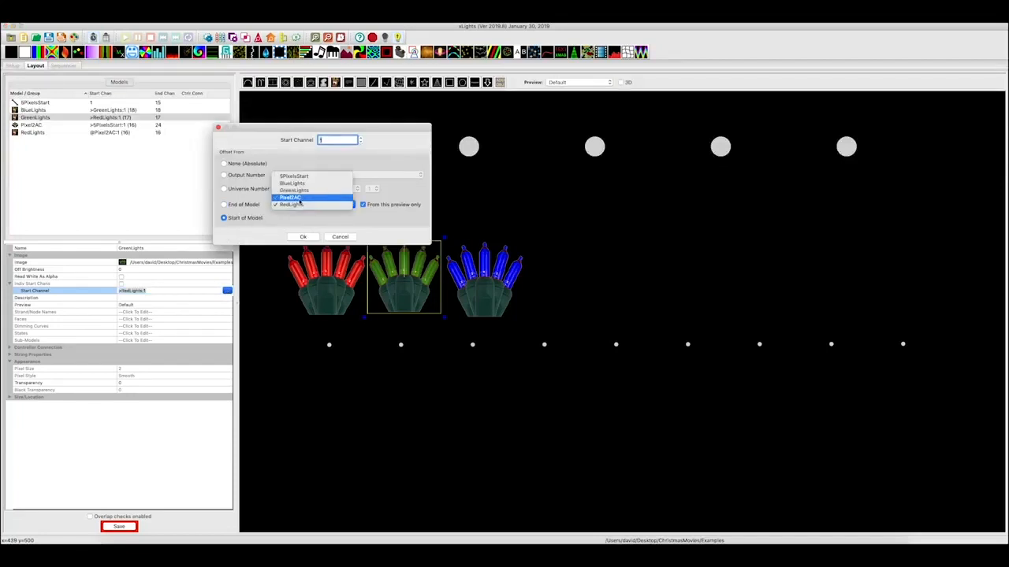
click(292, 197)
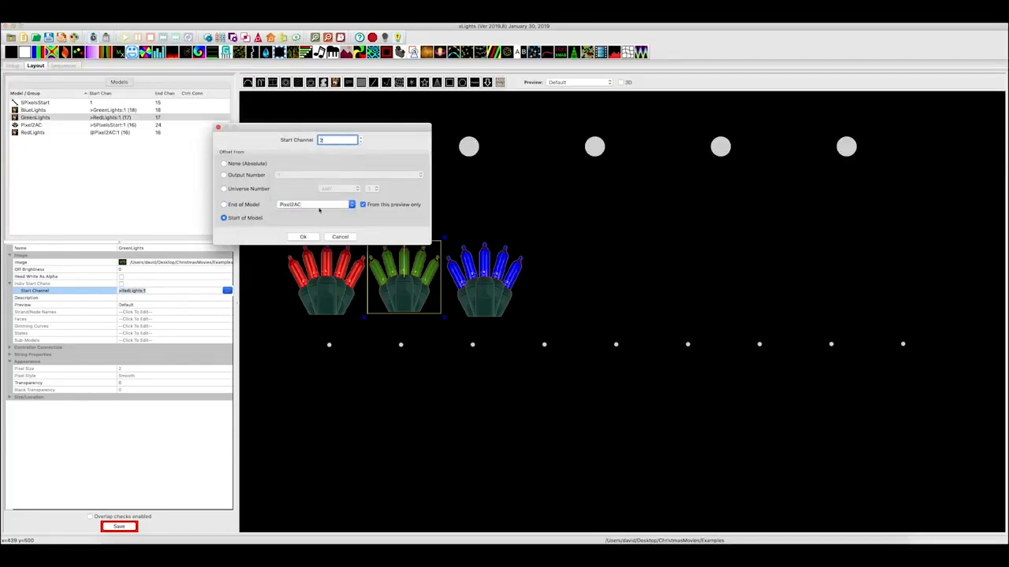
click(302, 236)
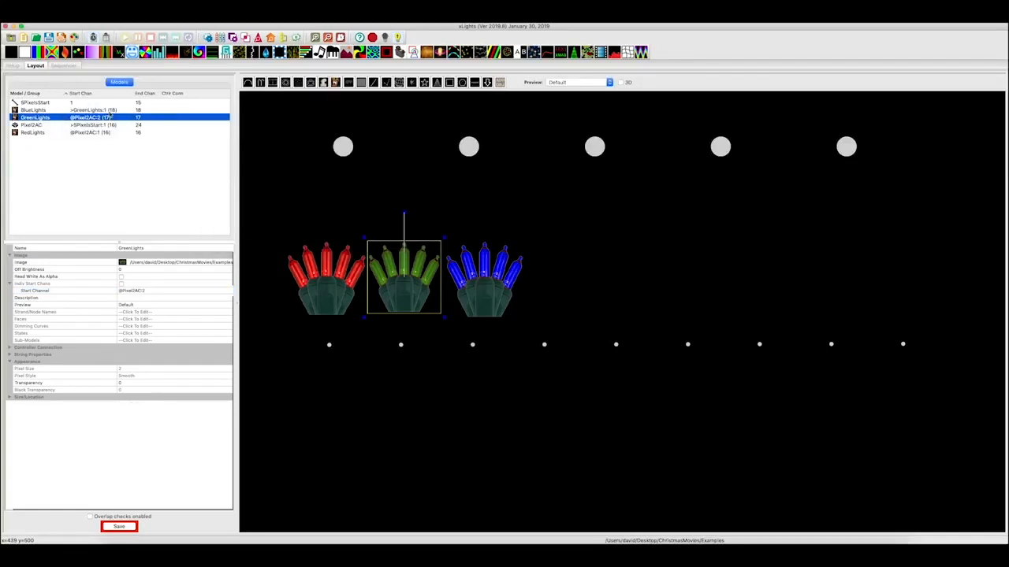
Start BlueLights at channel 3, offset from the start of Pixel2AC.
click(485, 280)
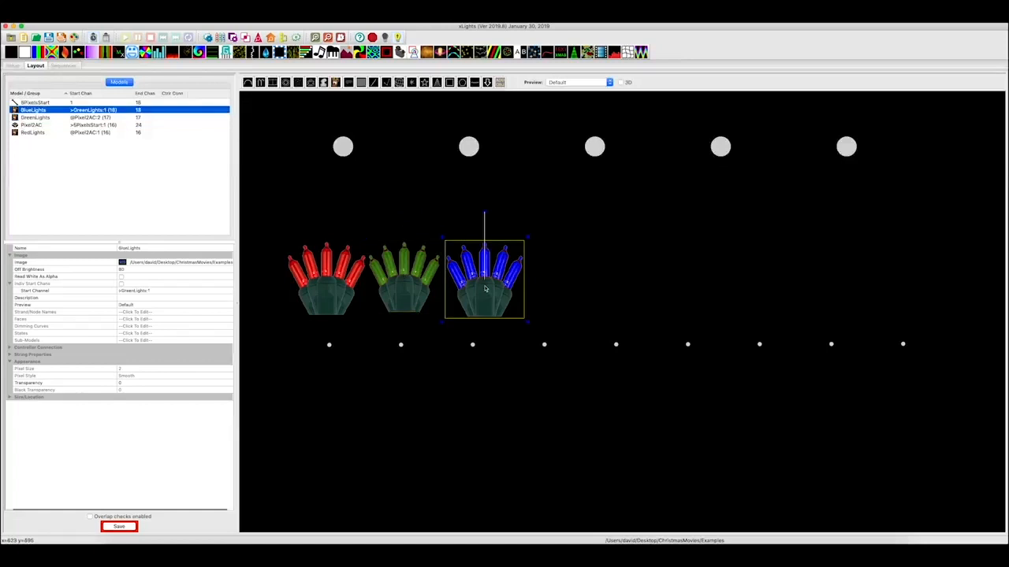
click(165, 290)
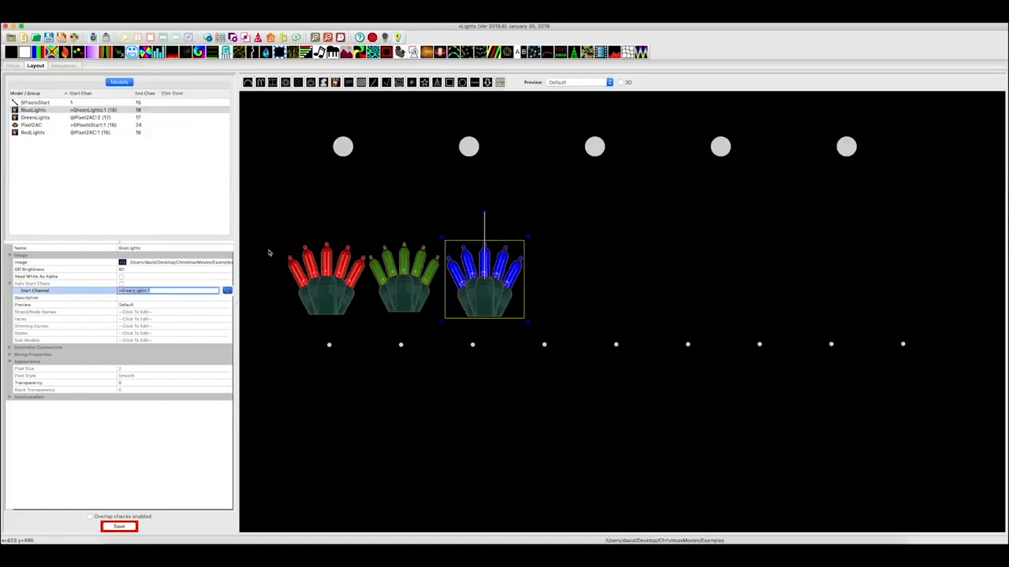
click(227, 290)
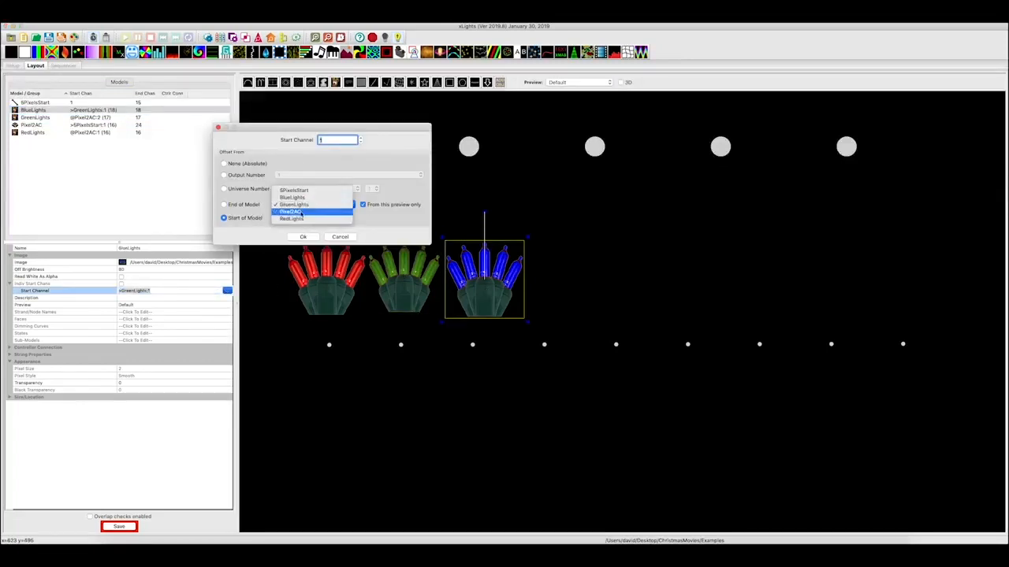
click(290, 212)
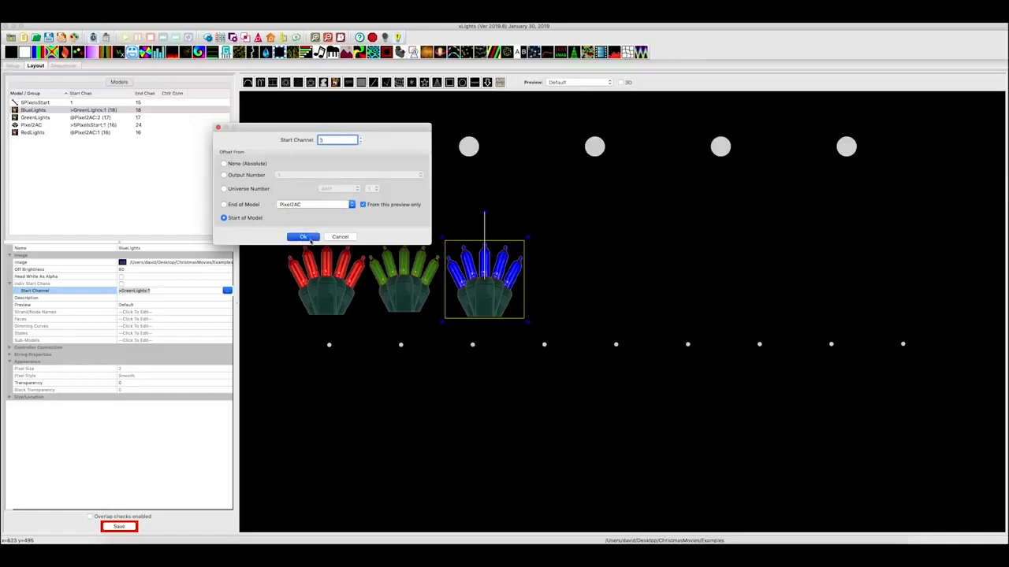
click(304, 236)
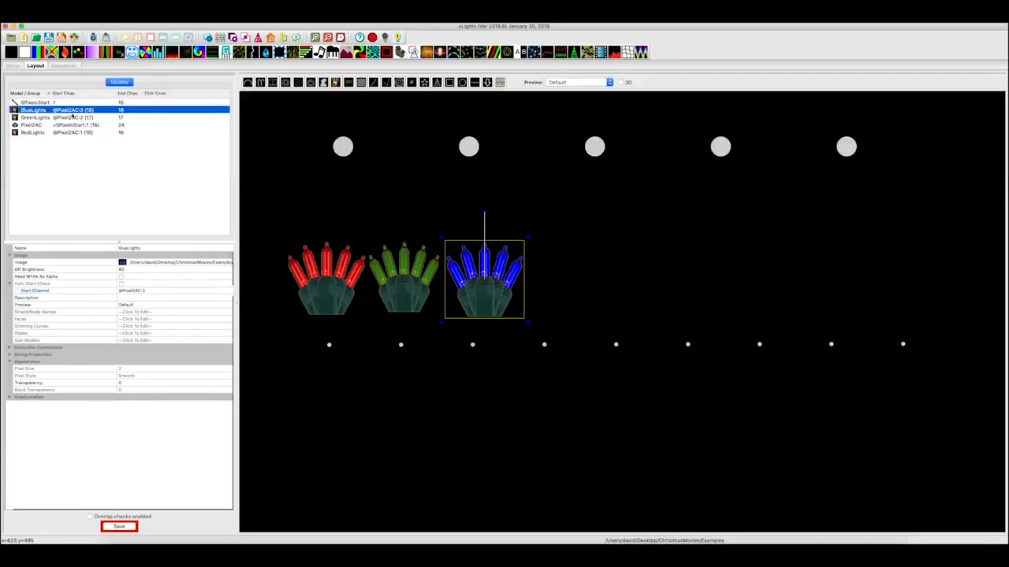
mouse_move(71, 120)
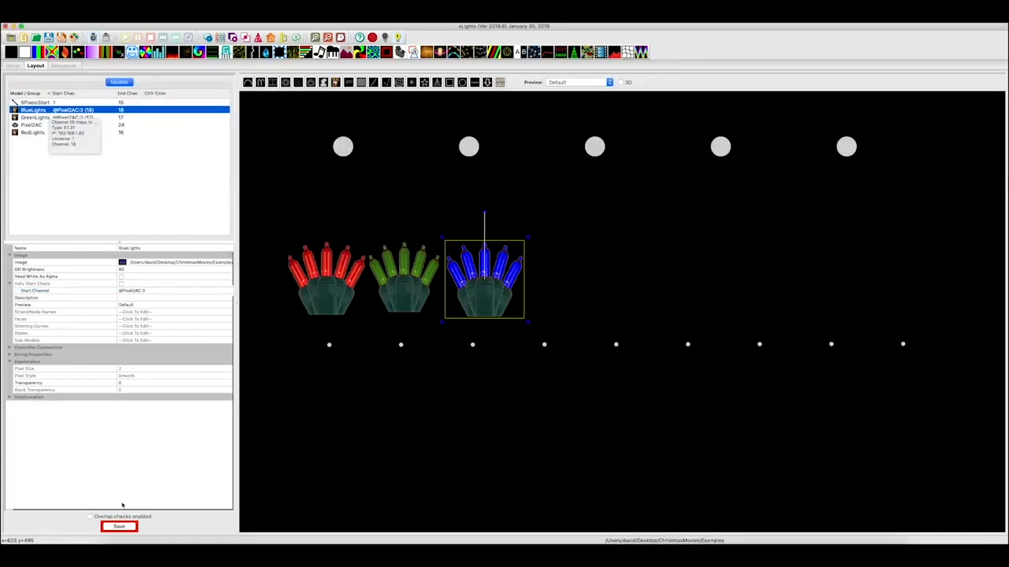
Save the layout and return to the sequencer to place an On effect on RedLights.
click(119, 528)
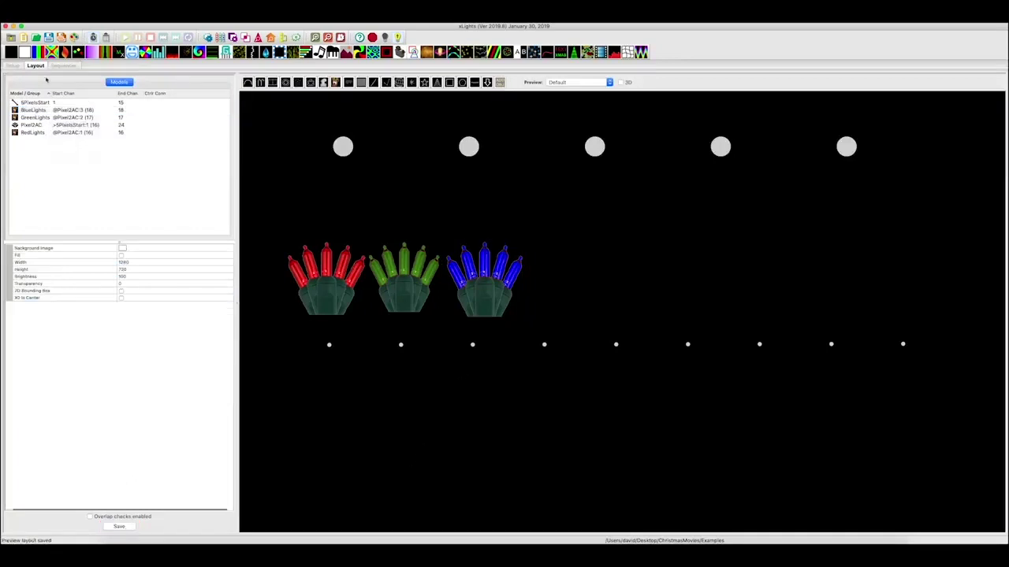
click(49, 67)
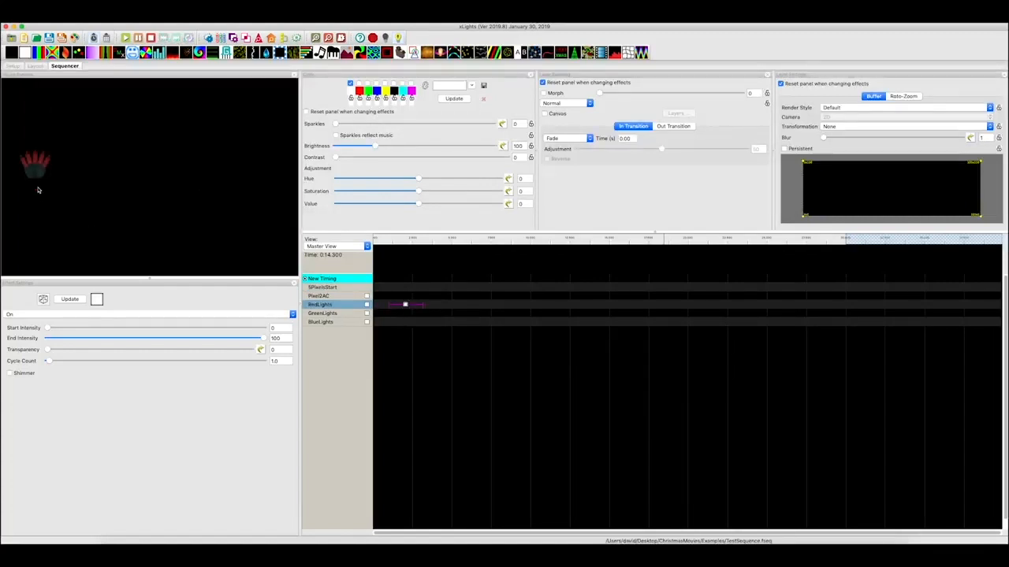
mouse_move(41, 195)
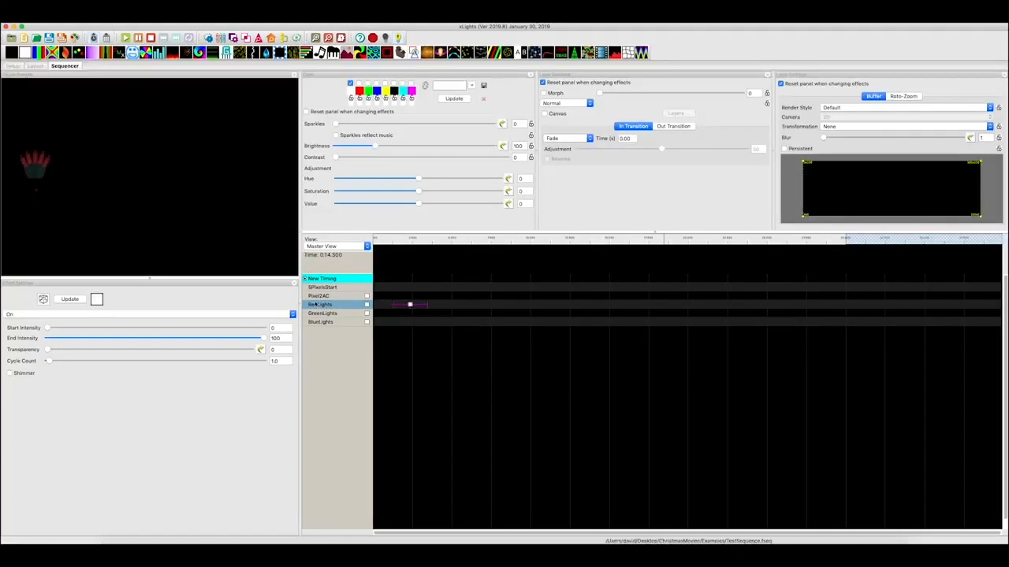
Select the light models in the layout and show BlueLights' String Properties.
click(26, 76)
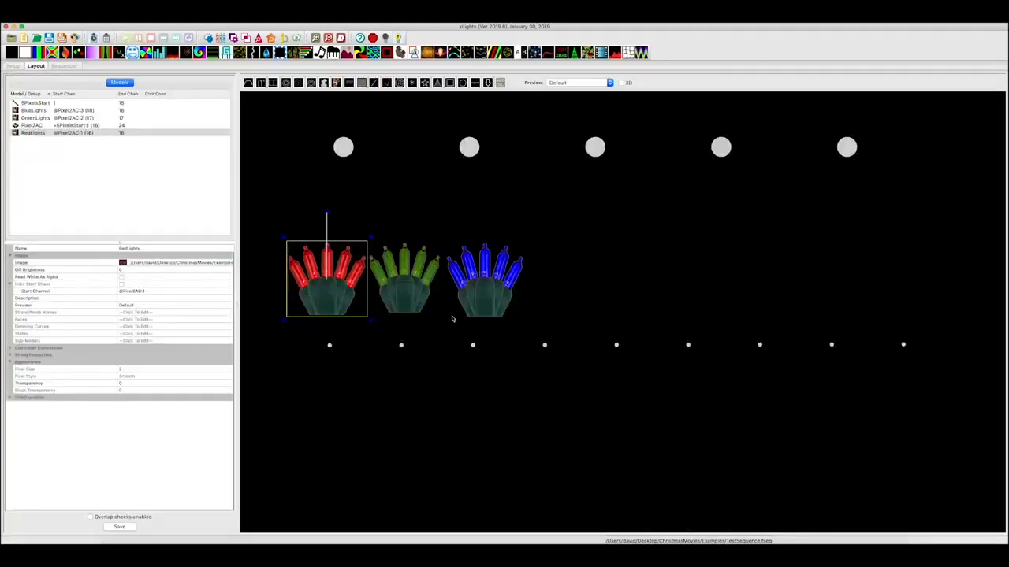
click(32, 125)
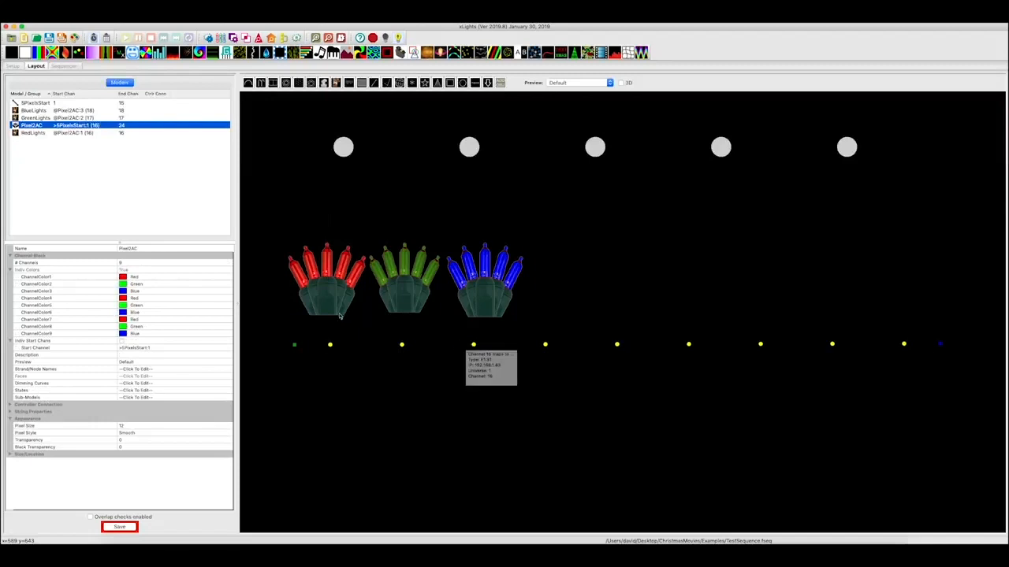
click(34, 132)
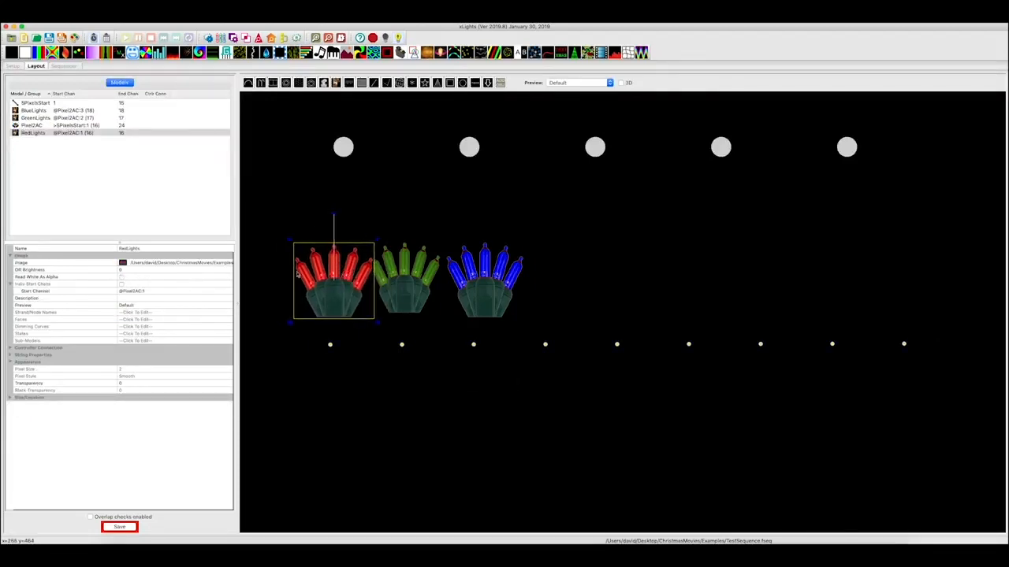
click(399, 284)
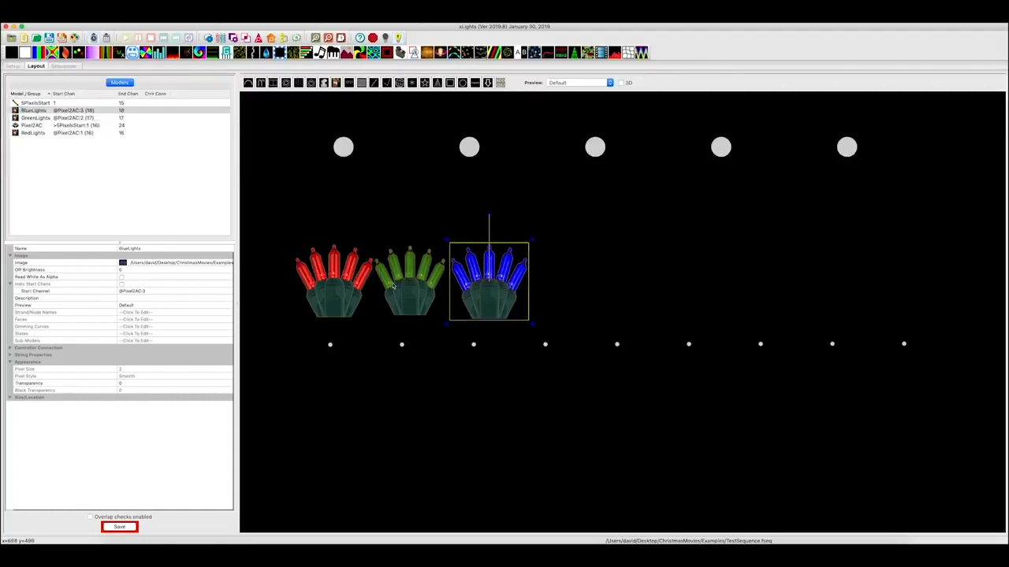
mouse_move(349, 292)
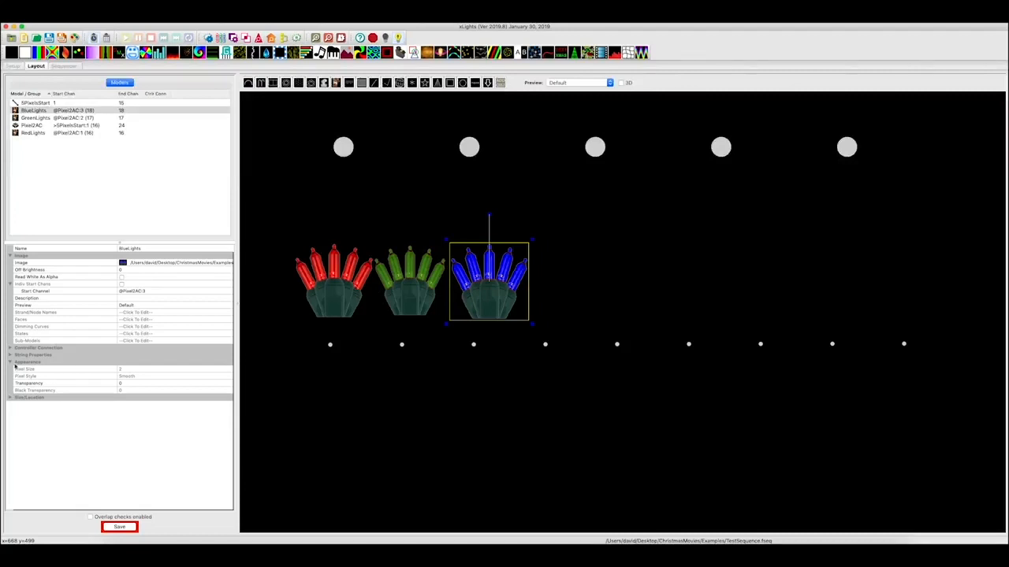
click(32, 355)
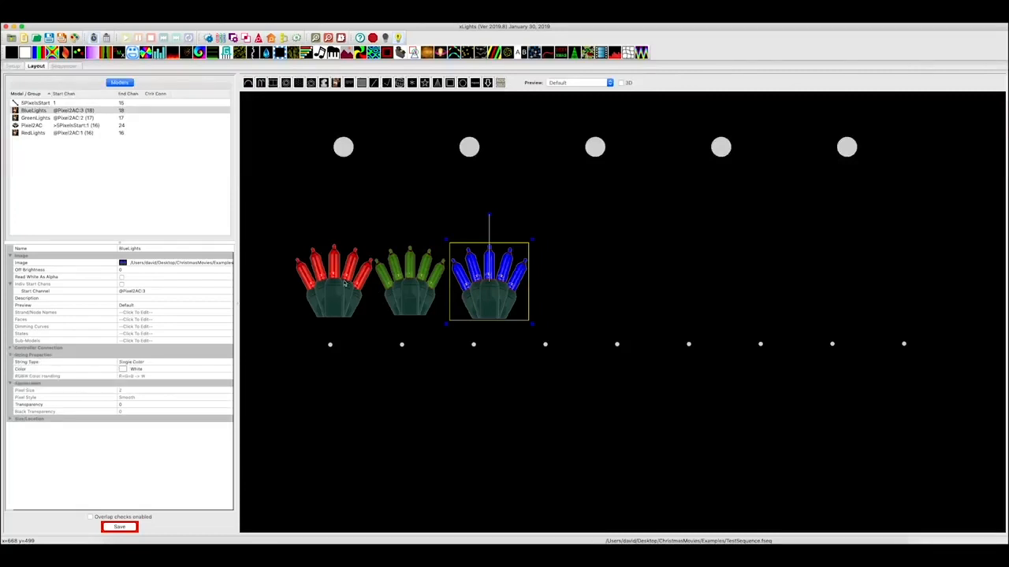
Set RedLights, GreenLights and BlueLights string colours to Red, Green and Blue, then save.
click(33, 132)
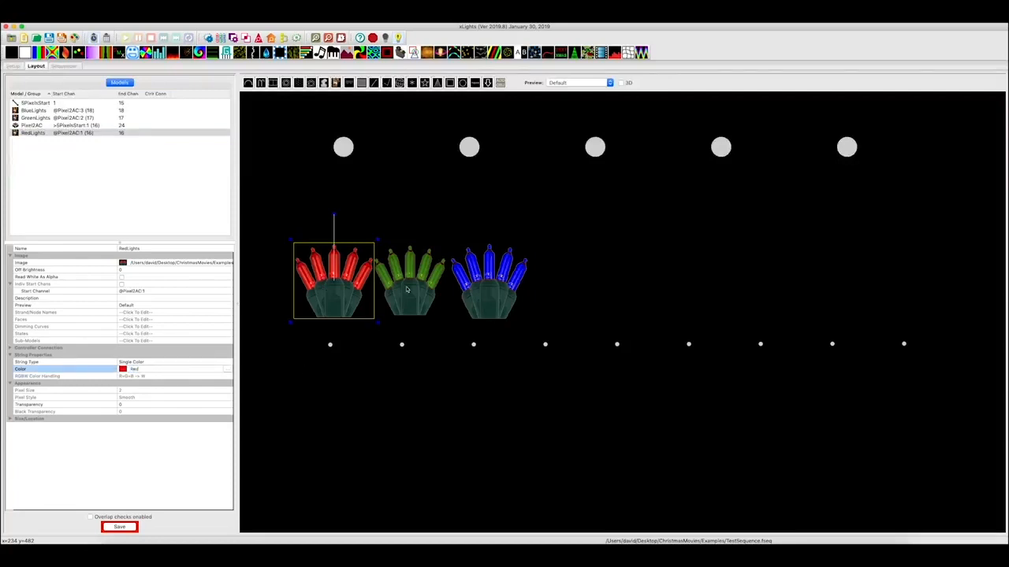
click(409, 280)
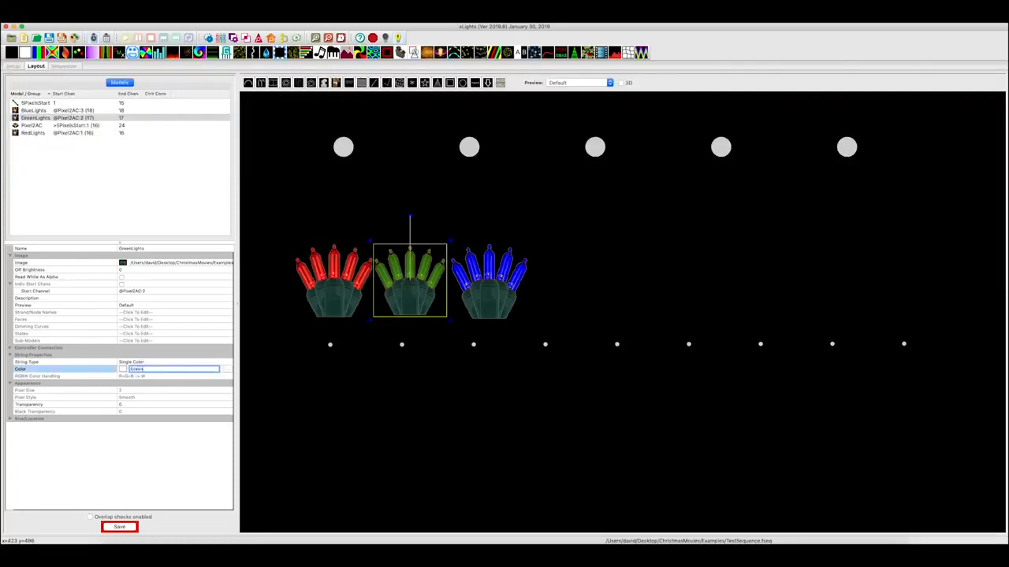
click(33, 110)
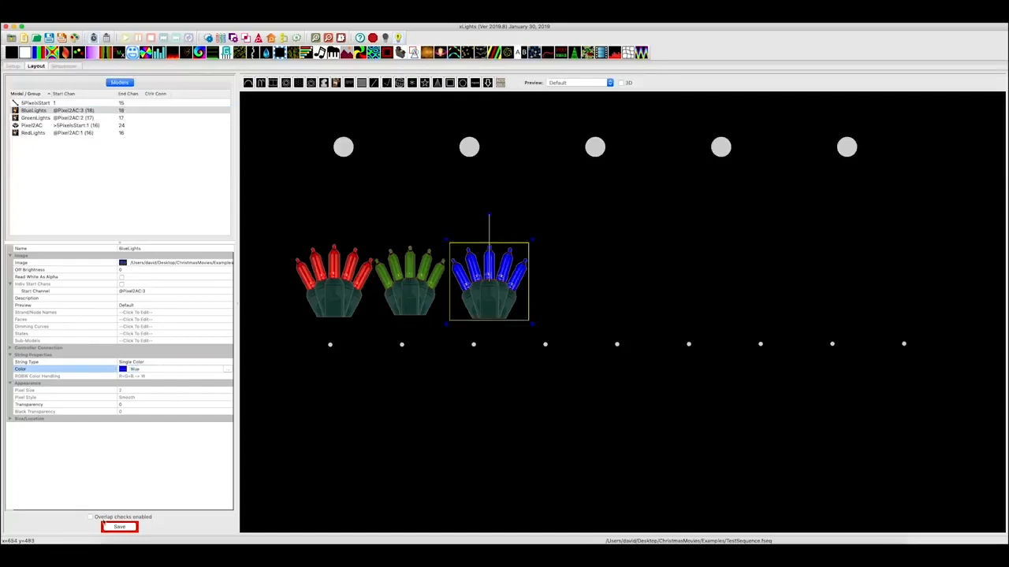
click(67, 65)
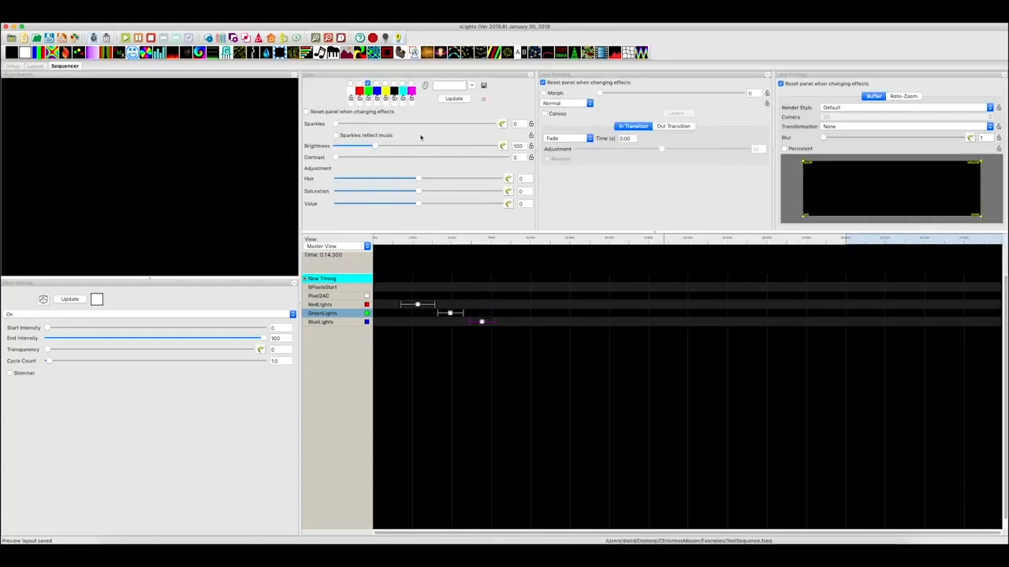
click(35, 66)
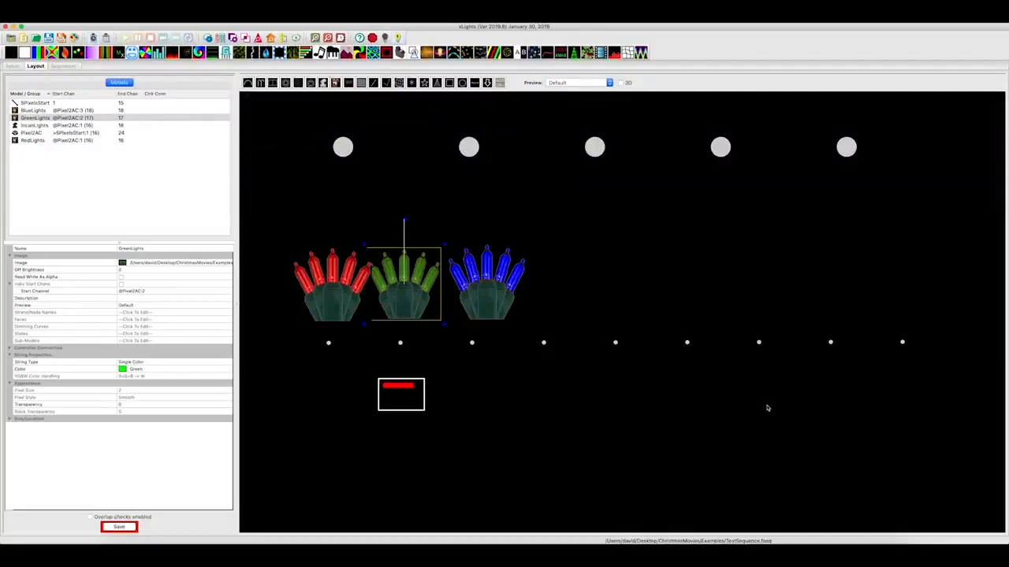